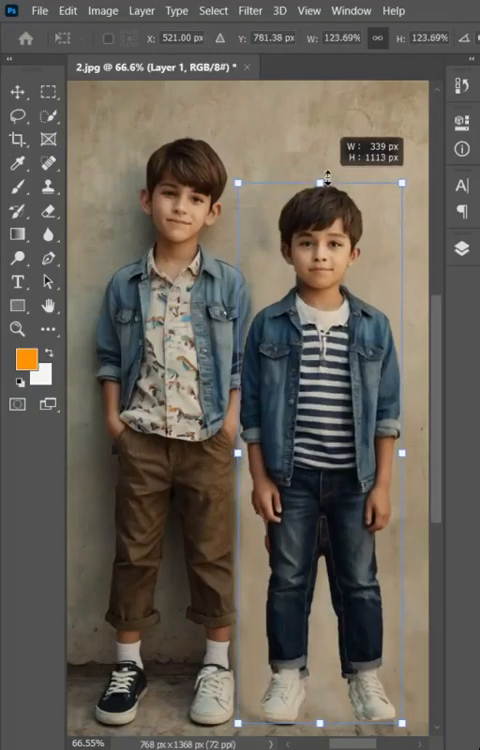
# Stretch the striped-shirt boy on Layer 1 upward to about 135% height.
pyautogui.moveTo(332, 175); pyautogui.dragTo(332, 141)
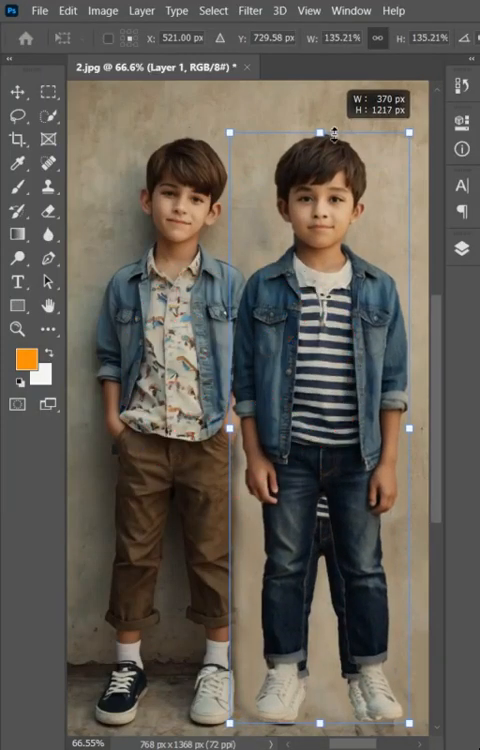